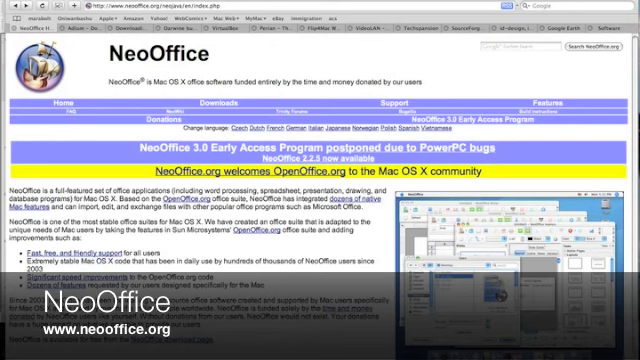
Step: Create a new empty NeoOffice presentation and advance the wizard to the slide transition options
{"action": "left_click", "coordinate": [624, 10]}
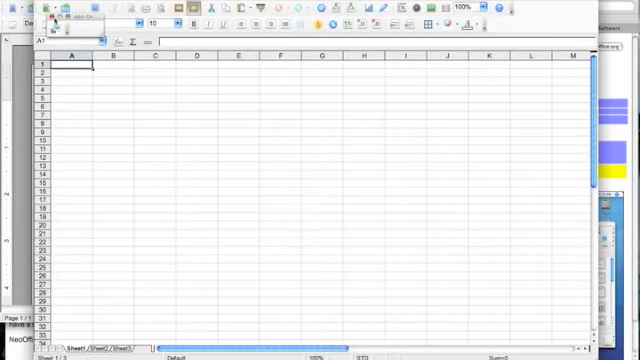
{"action": "left_click", "coordinate": [16, 8]}
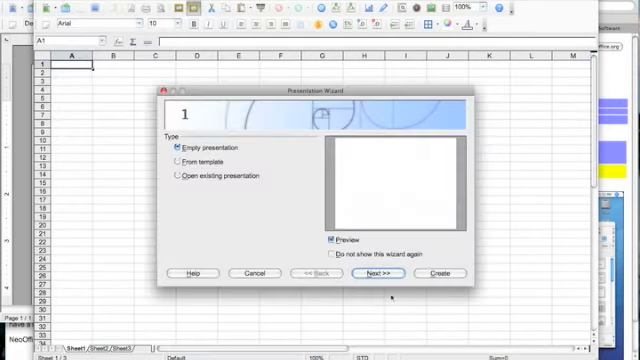
{"action": "left_click", "coordinate": [380, 272]}
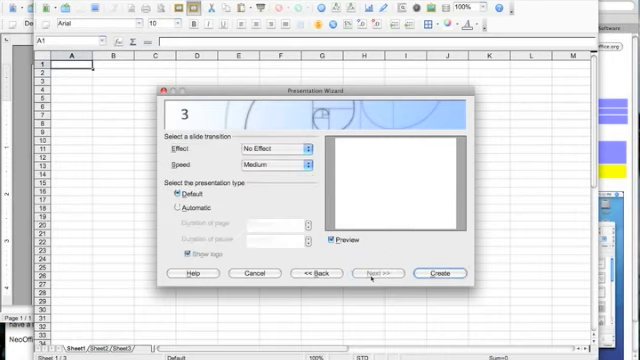
{"action": "left_click", "coordinate": [436, 272]}
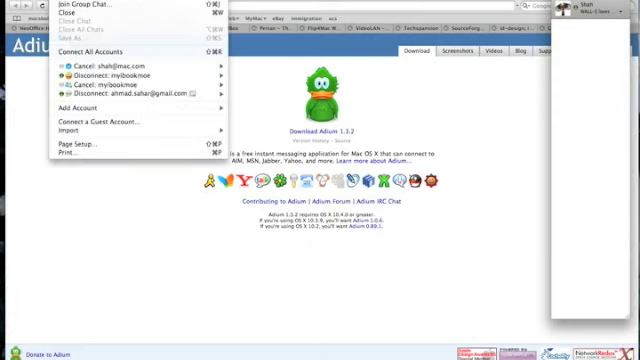
{"action": "mouse_move", "coordinate": [130, 76]}
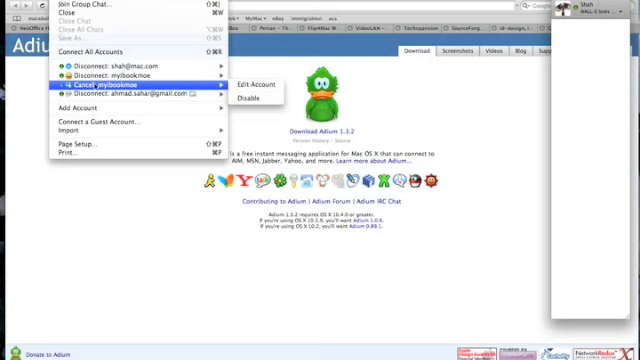
{"action": "mouse_move", "coordinate": [140, 96]}
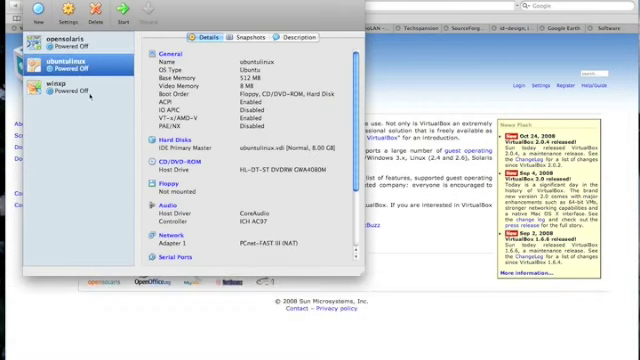
Step: Select the ubuntu virtual machine in VirtualBox Manager to show its Details
{"action": "left_click", "coordinate": [60, 92]}
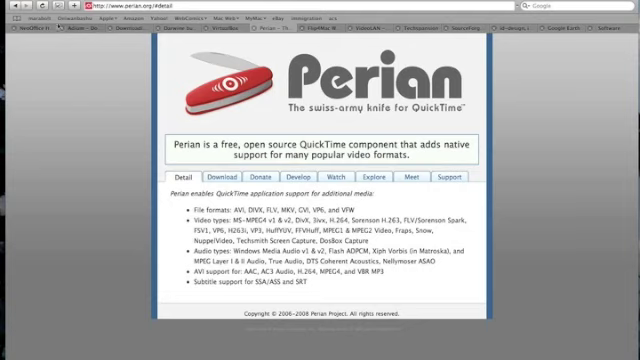
Step: Load perian.org in Safari to show the Perian QuickTime component page
{"action": "left_click", "coordinate": [8, 4]}
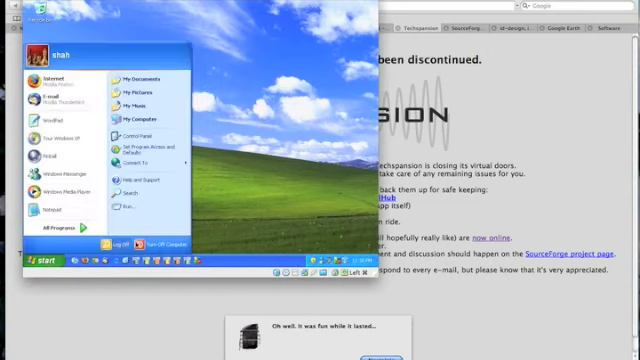
Step: Load the ID-Design WhatSize 4.5.1 page and read down through its product description
{"action": "left_click", "coordinate": [148, 248]}
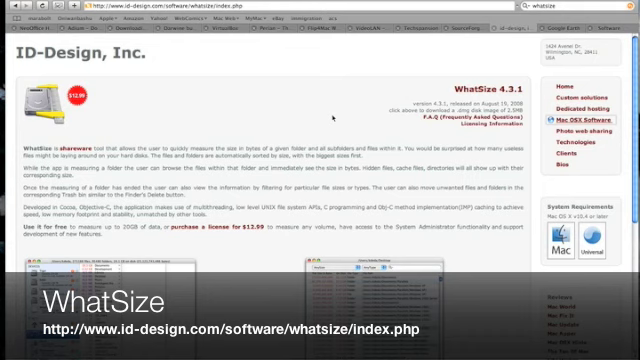
{"action": "scroll", "scroll_direction": "down", "scroll_amount": 3}
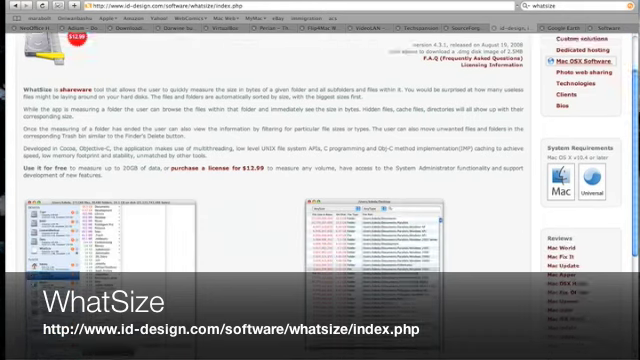
{"action": "scroll", "scroll_direction": "down", "scroll_amount": 3}
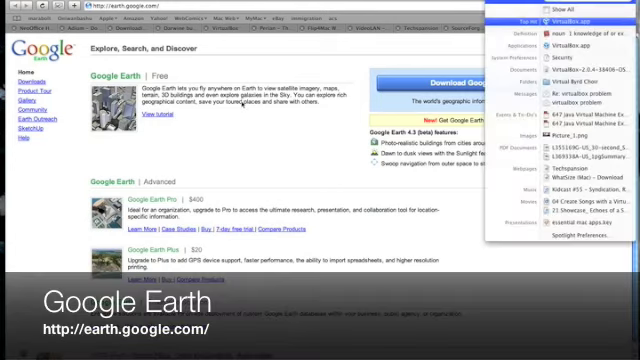
Step: Search Spotlight for 'Google Earth' to find the installed application
{"action": "type", "text": "Google Earth"}
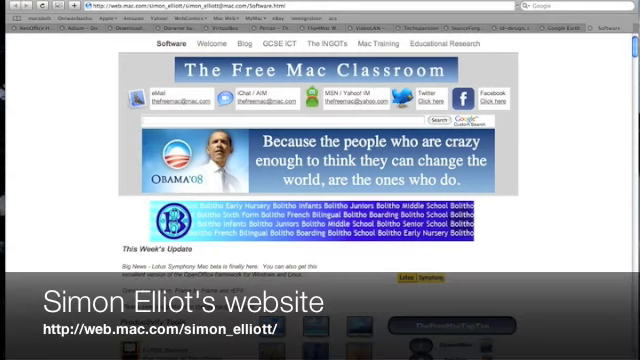
Step: Scroll the free Mac software catalogue from the top banner down to the OpenDisc section
{"action": "scroll", "scroll_direction": "down", "scroll_amount": 3}
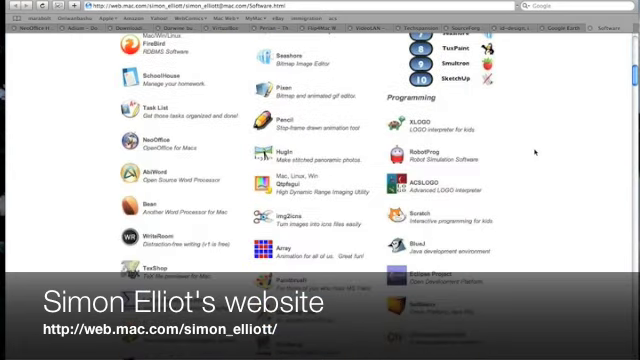
{"action": "scroll", "scroll_direction": "down", "scroll_amount": 3}
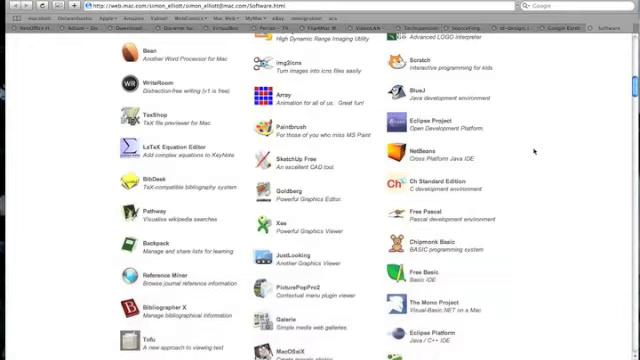
{"action": "scroll", "scroll_direction": "down", "scroll_amount": 3}
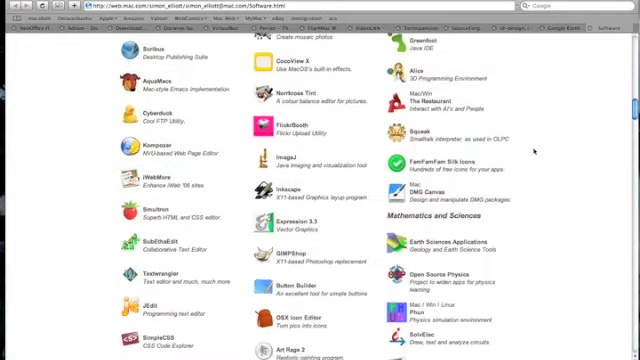
{"action": "scroll", "scroll_direction": "down", "scroll_amount": 3}
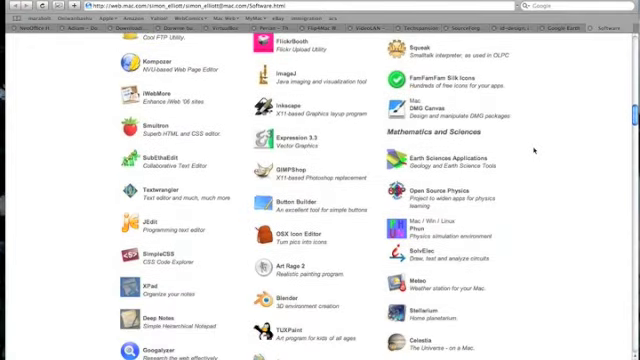
{"action": "scroll", "scroll_direction": "down", "scroll_amount": 3}
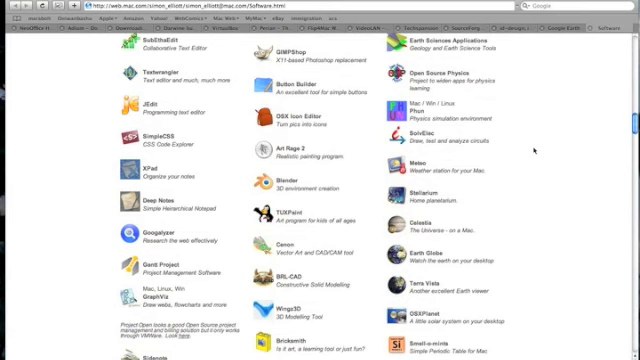
{"action": "scroll", "scroll_direction": "down", "scroll_amount": 3}
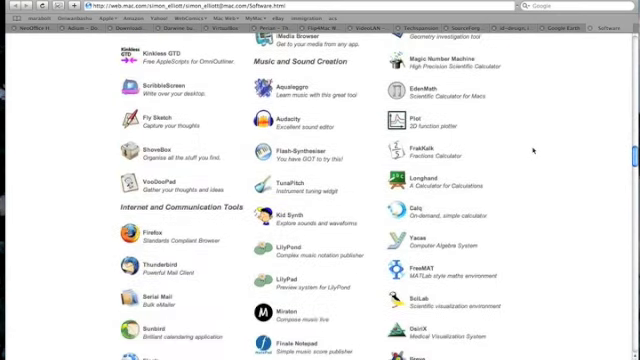
{"action": "scroll", "scroll_direction": "down", "scroll_amount": 3}
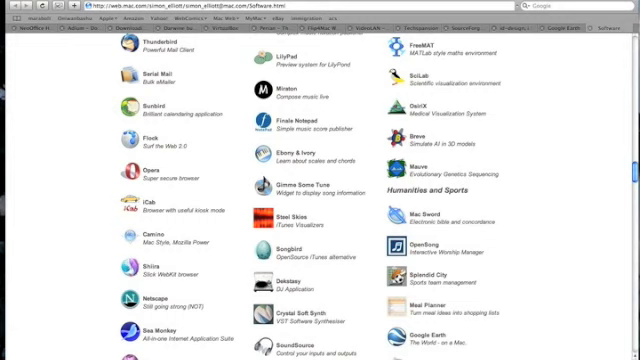
{"action": "scroll", "scroll_direction": "down", "scroll_amount": 3}
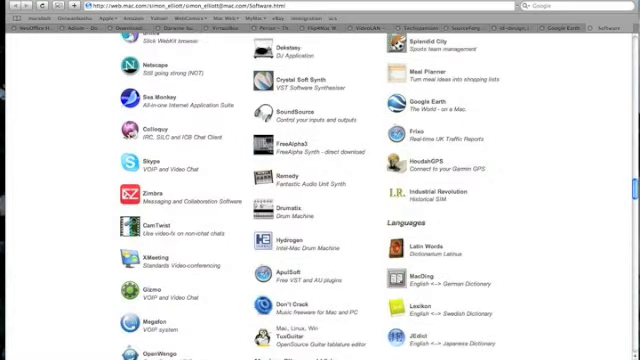
{"action": "scroll", "scroll_direction": "down", "scroll_amount": 3}
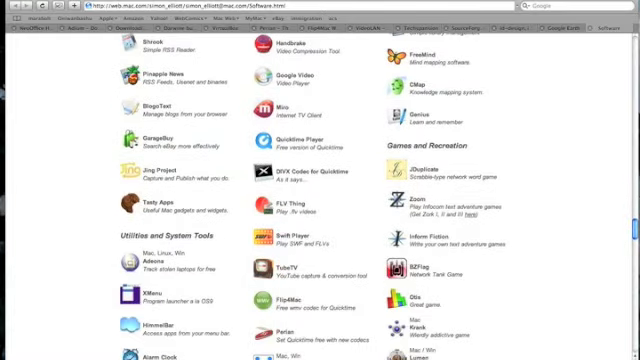
{"action": "scroll", "scroll_direction": "down", "scroll_amount": 3}
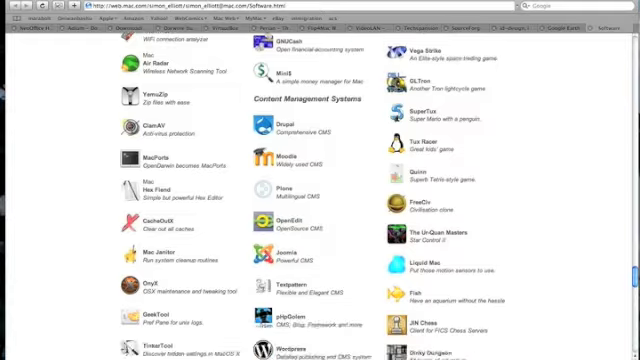
{"action": "scroll", "scroll_direction": "down", "scroll_amount": 3}
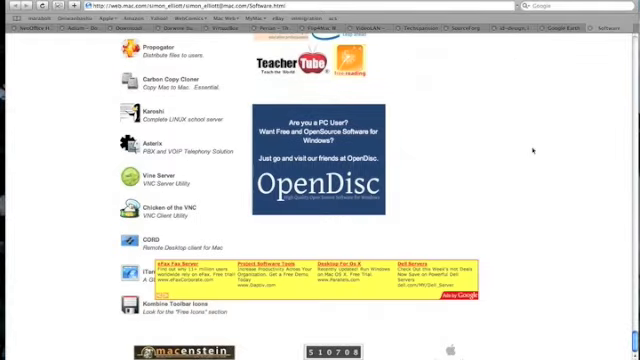